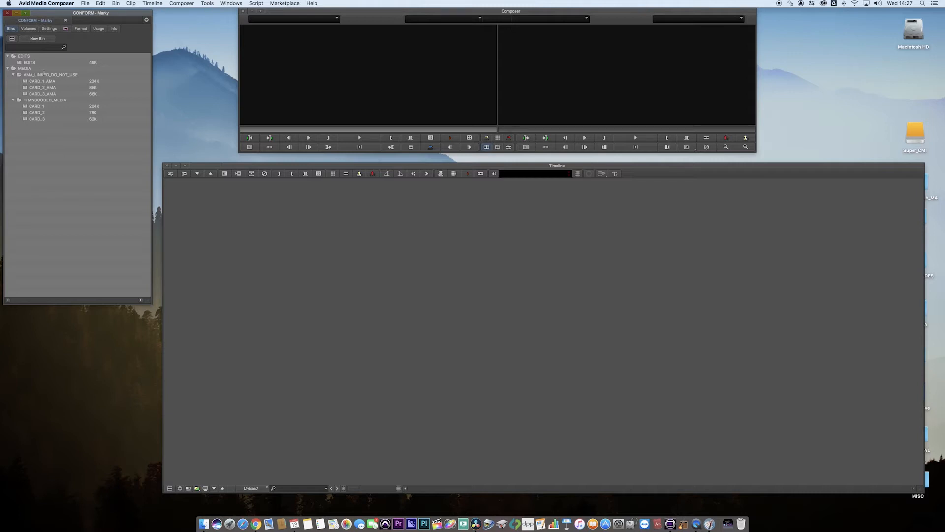
- Click through the bins listed in the project window
click(43, 82)
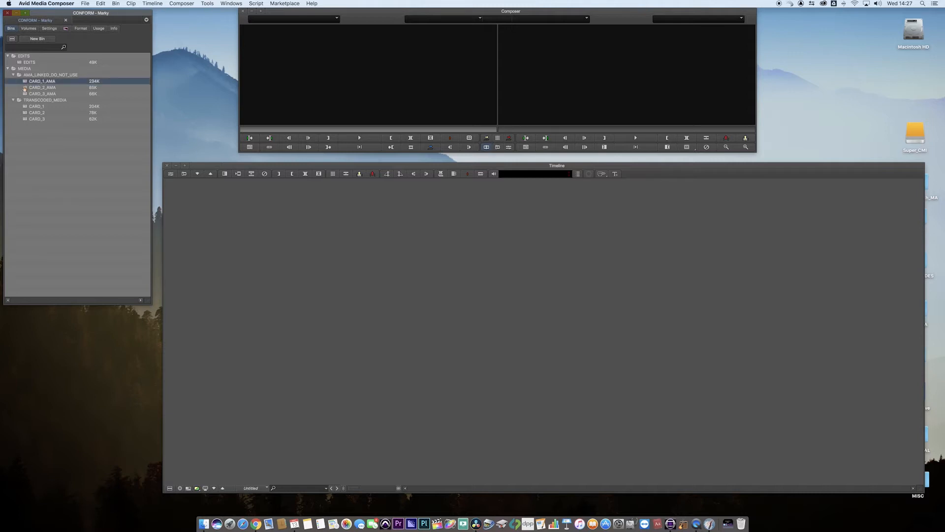
click(42, 94)
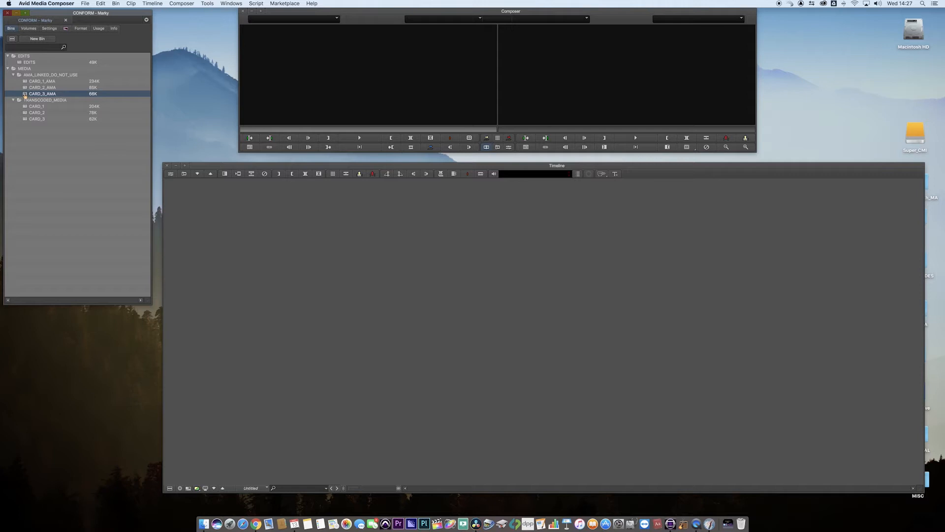
click(42, 87)
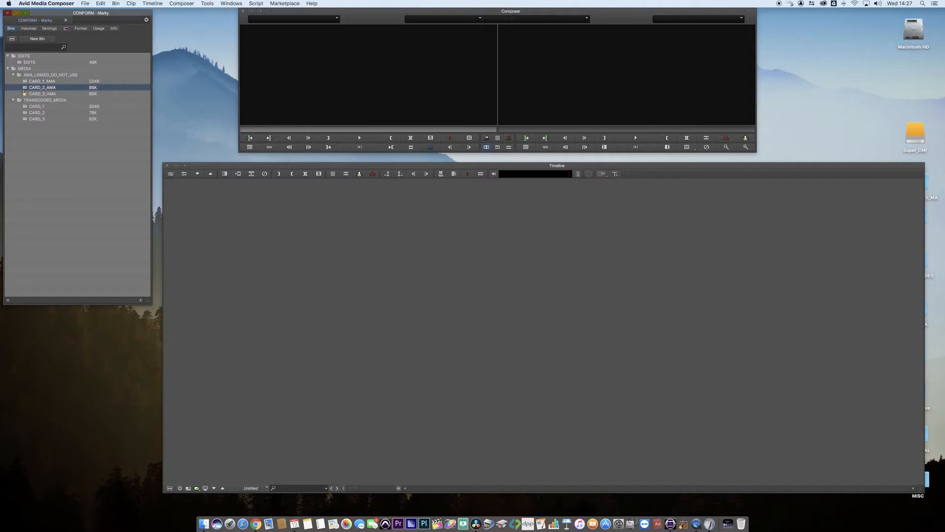
click(37, 106)
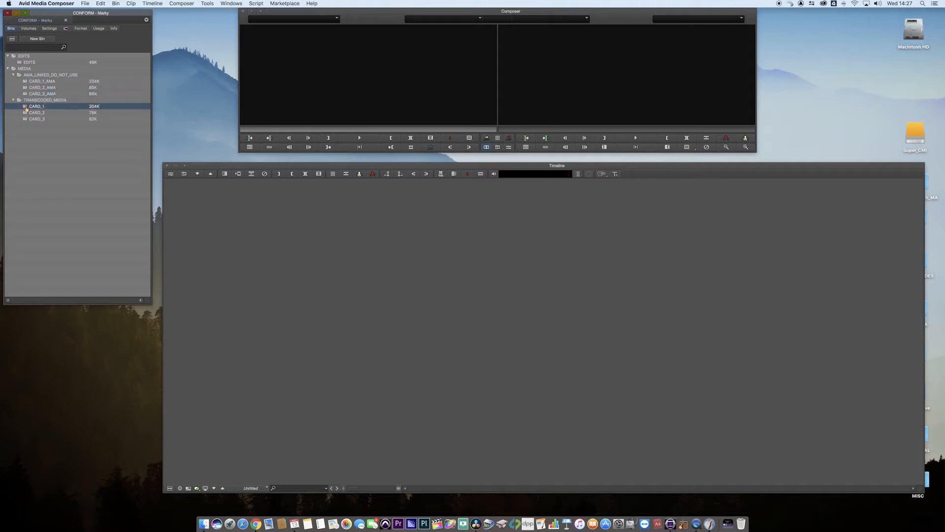
click(36, 118)
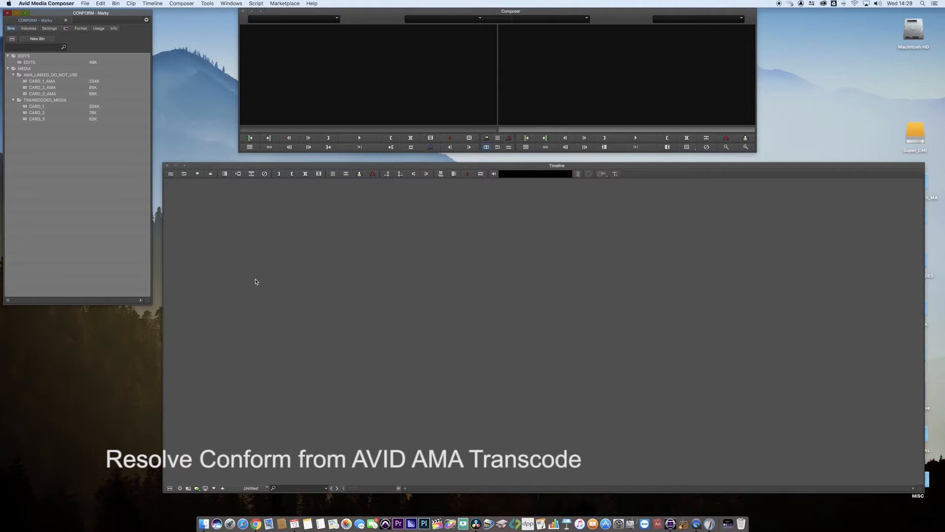
- Open the EDITS bin and rename the new sequence CONFORM_TO_RAW
double_click(29, 62)
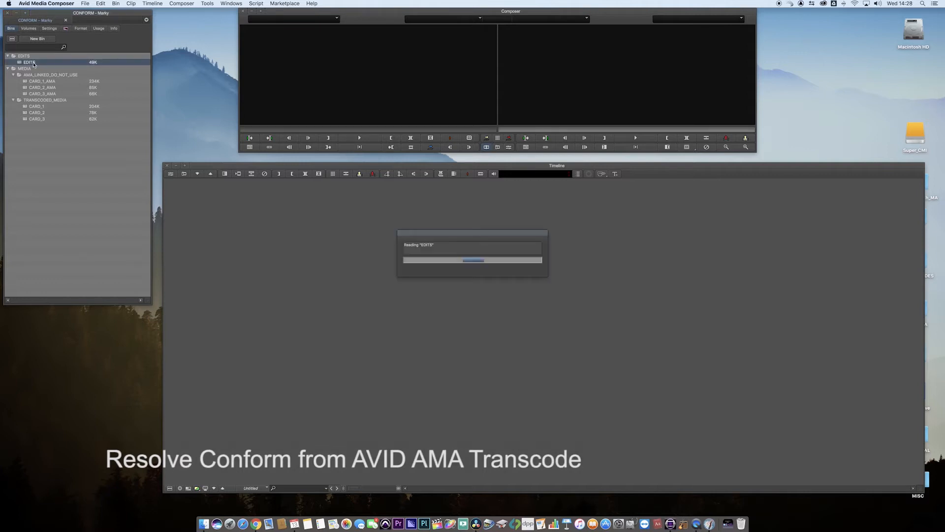
double_click(29, 62)
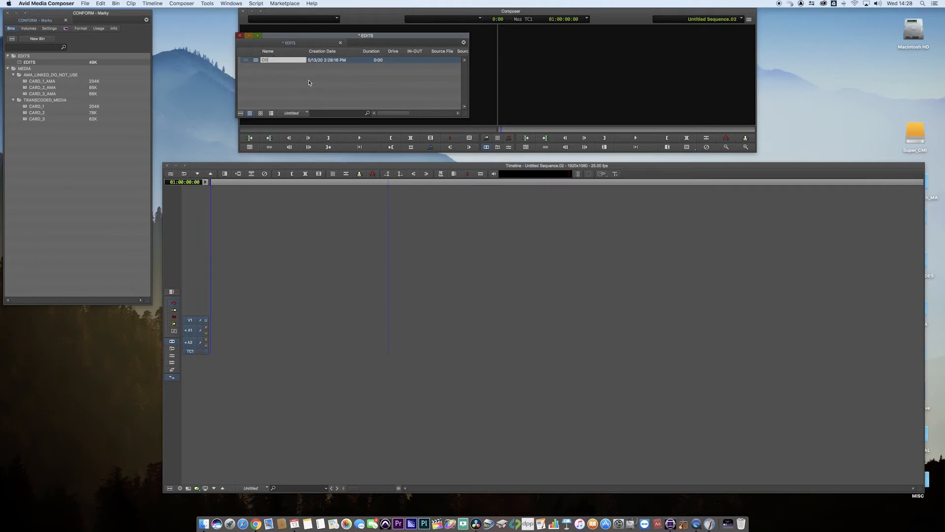
text(CONFORM_TO)
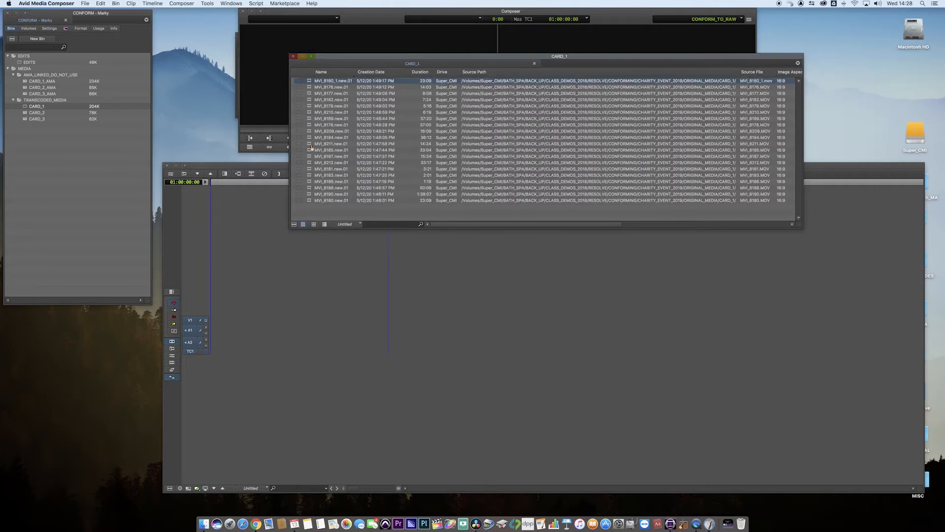
- Edit the CARD_1 clips into CONFORM_TO_RAW, then open the CARD_2 bin
click(331, 200)
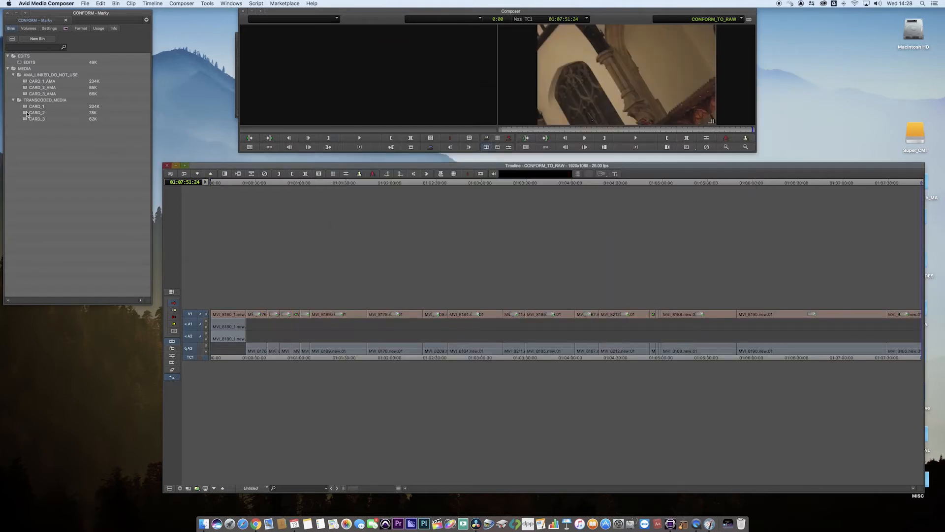
click(36, 113)
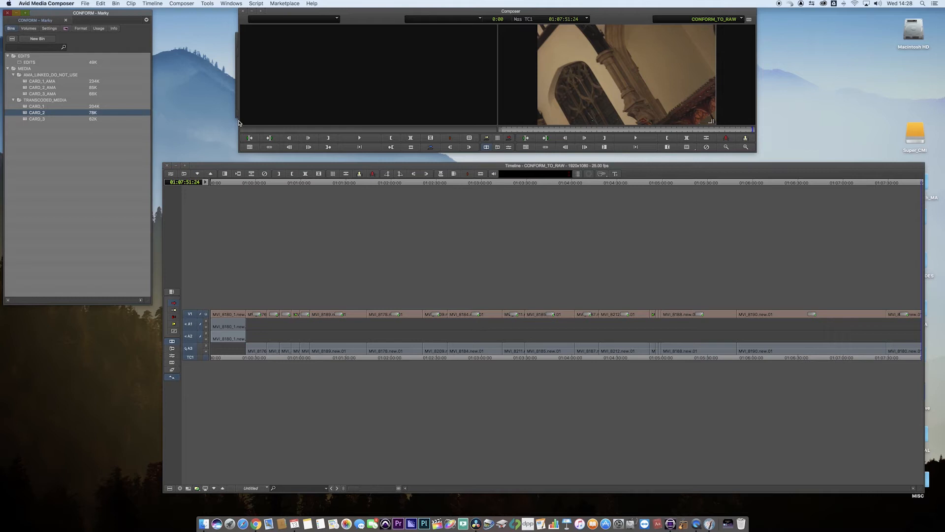
double_click(35, 113)
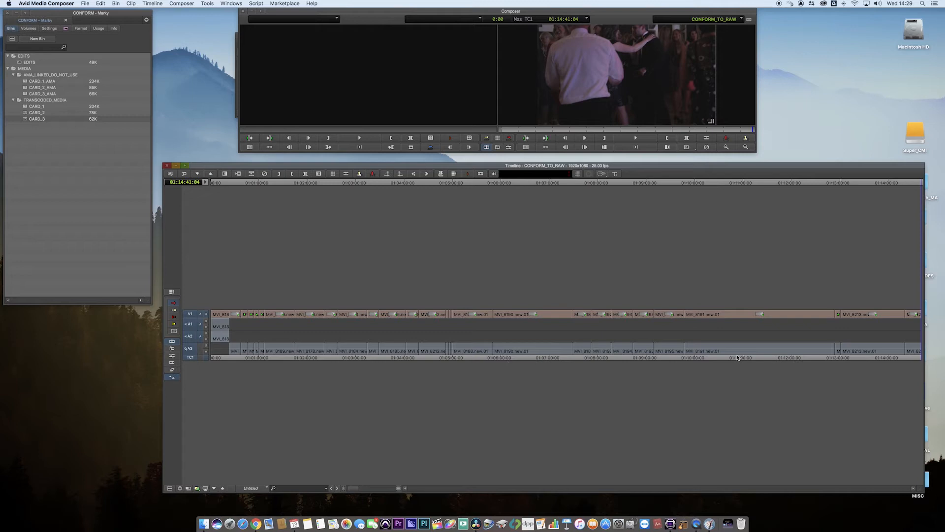
mouse_move(245, 360)
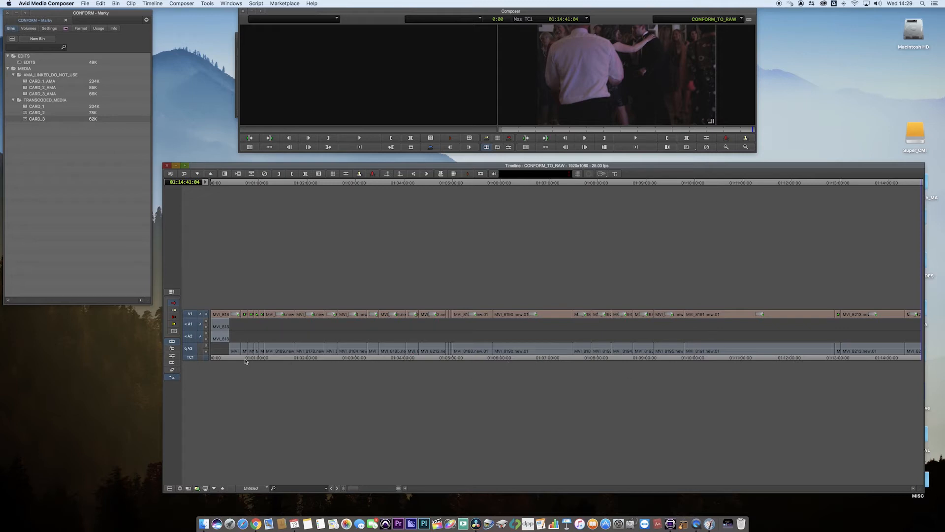
click(410, 357)
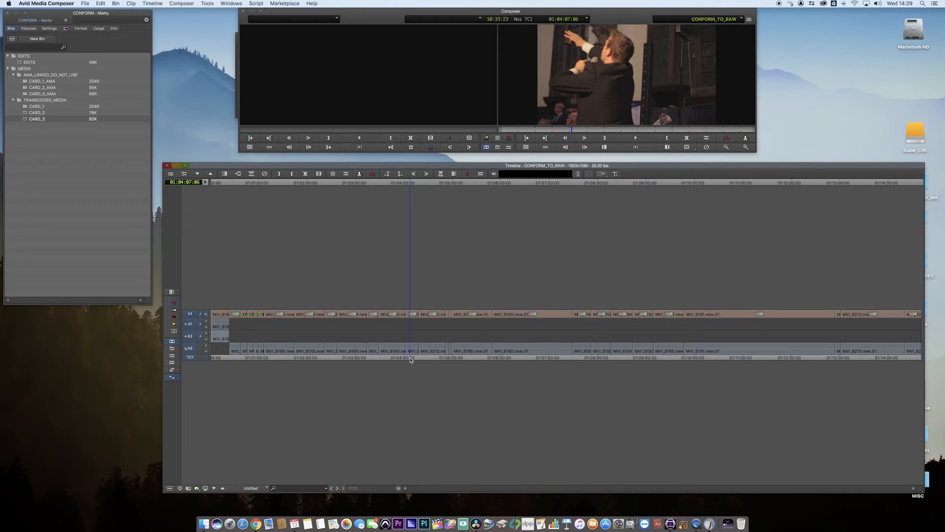
mouse_move(412, 359)
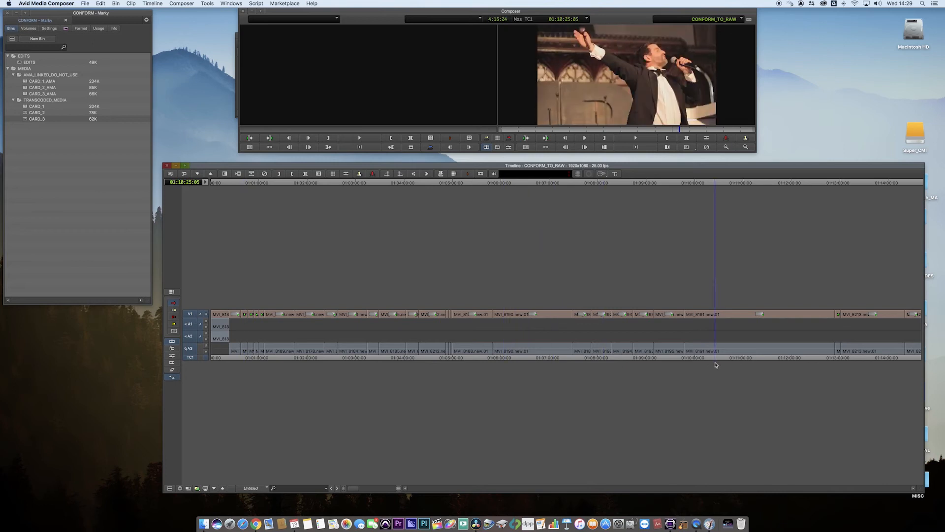
click(476, 349)
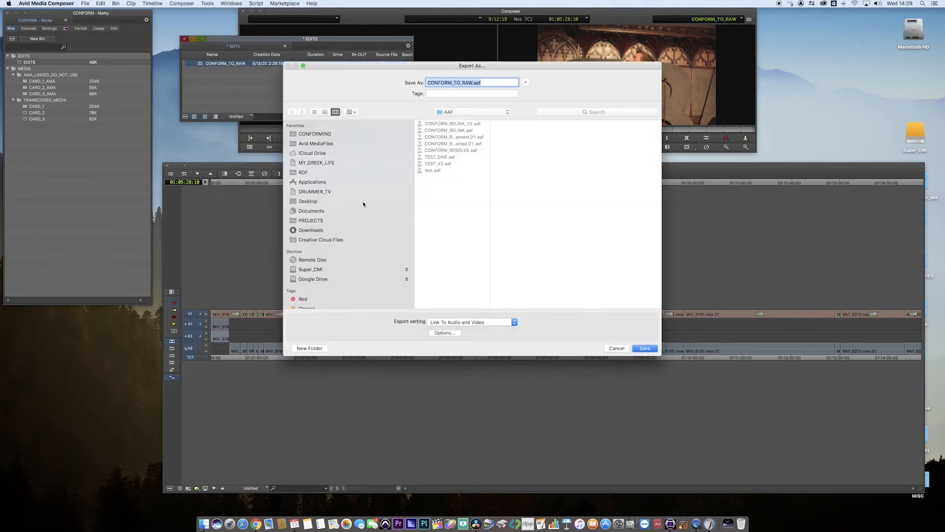
mouse_move(442, 312)
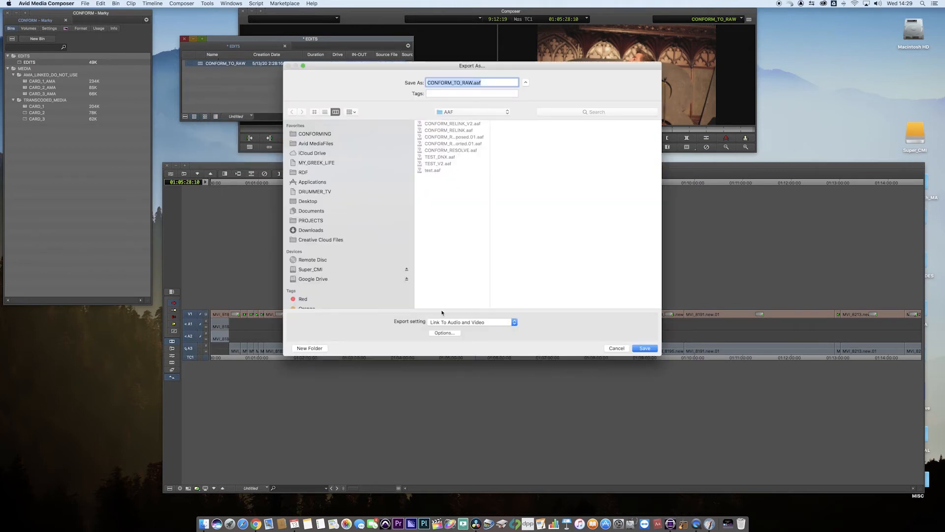
- Set the linked AAF export options and save CONFORM_TO_RAW.aaf into the AAF folder
click(444, 332)
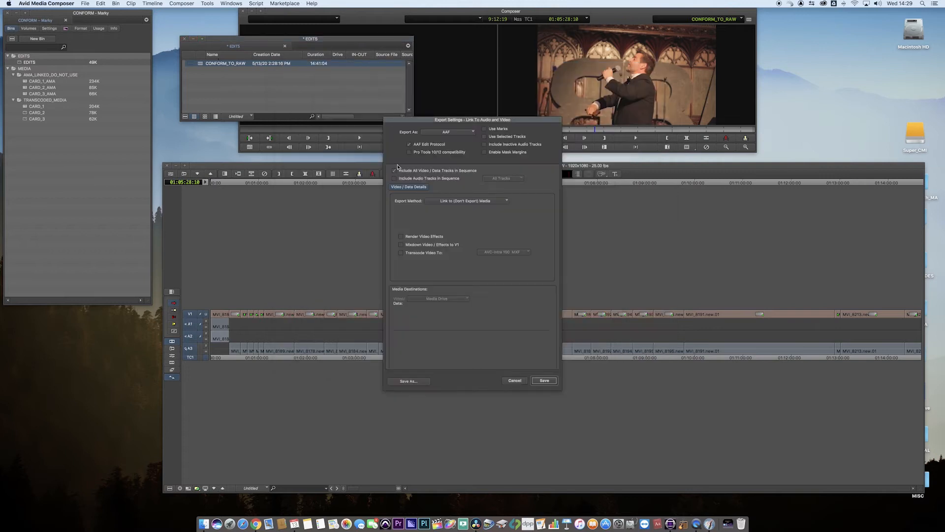
mouse_move(486, 130)
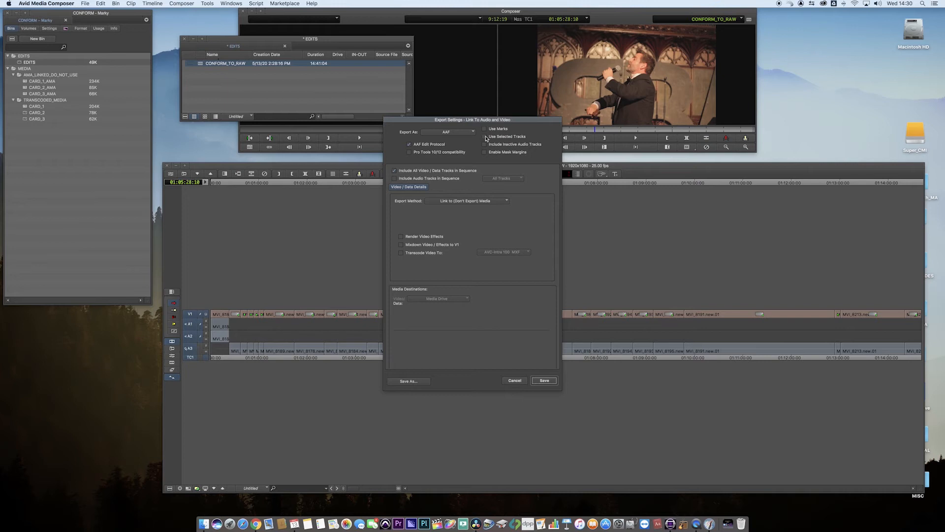
mouse_move(475, 204)
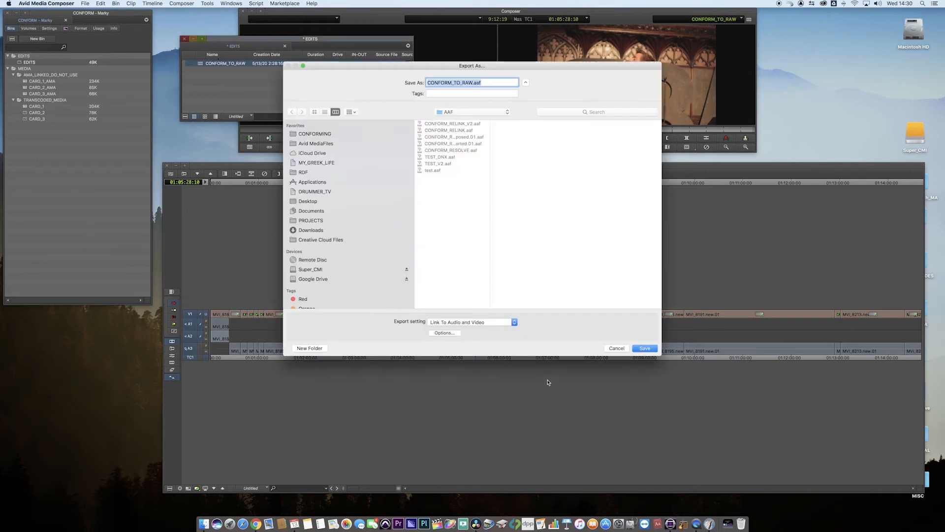
click(644, 348)
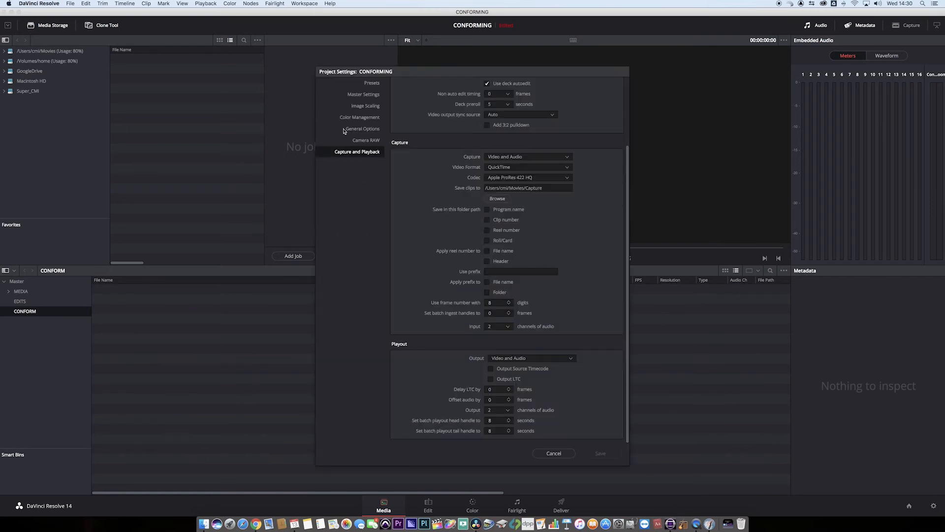
click(363, 129)
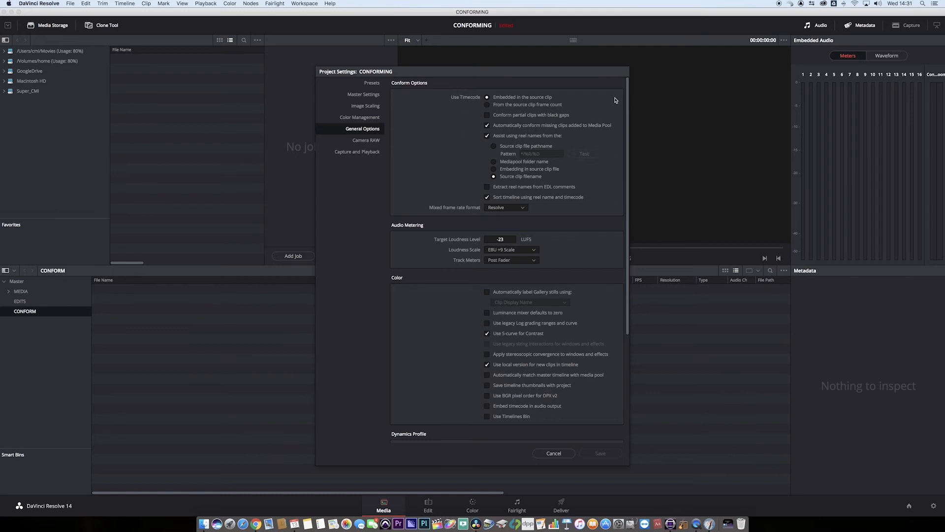
mouse_move(475, 98)
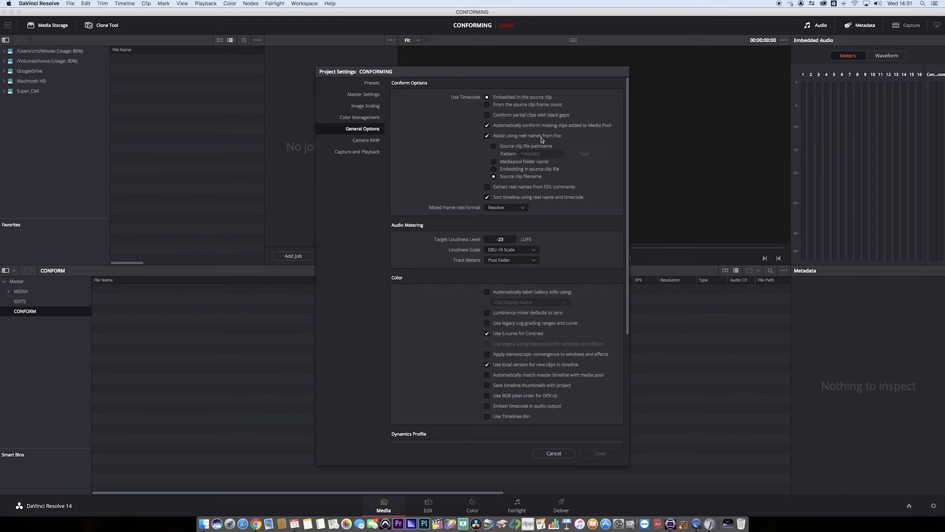
mouse_move(525, 185)
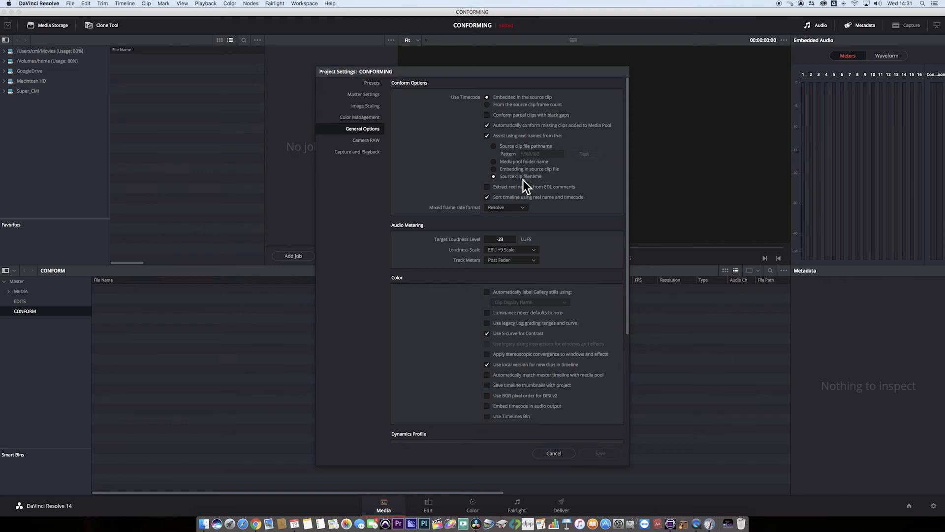
mouse_move(521, 185)
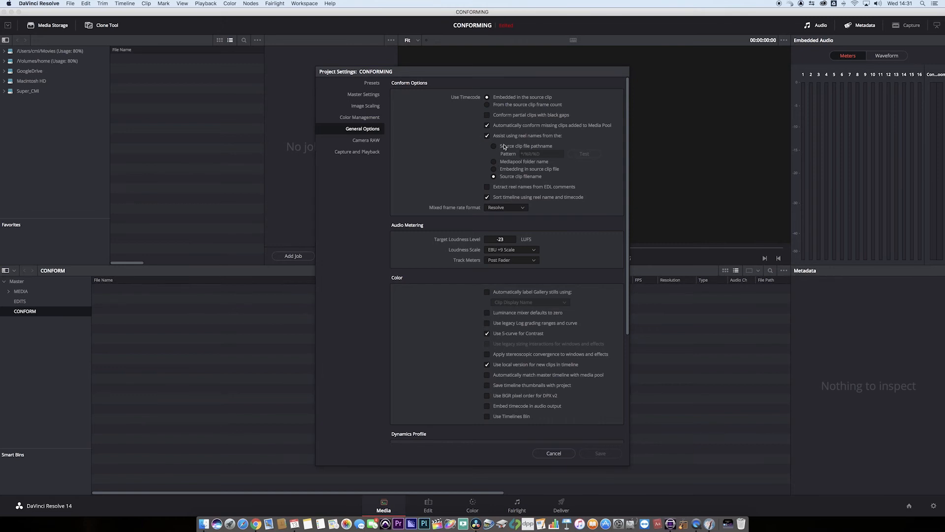
click(552, 453)
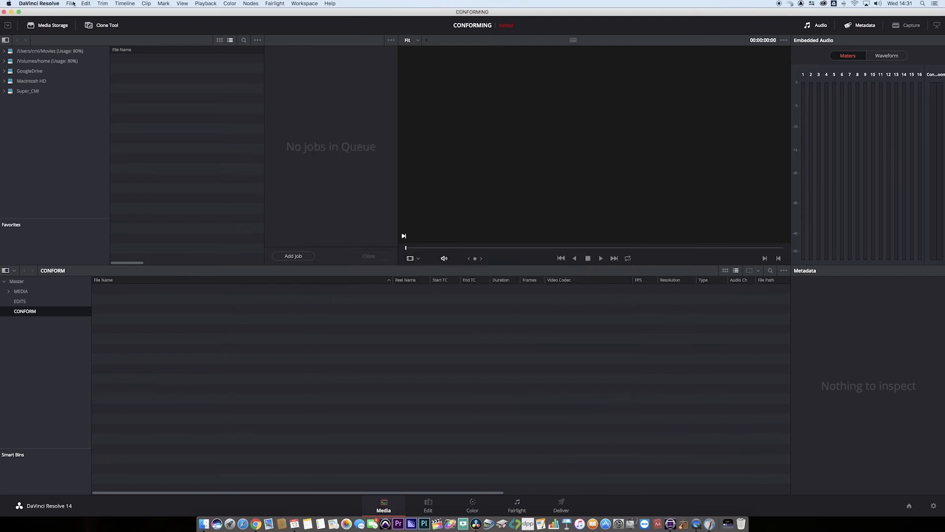
- Choose CONFORM_TO_RAW.aaf from the AAF folder through Import AAF, EDL, XML
click(70, 3)
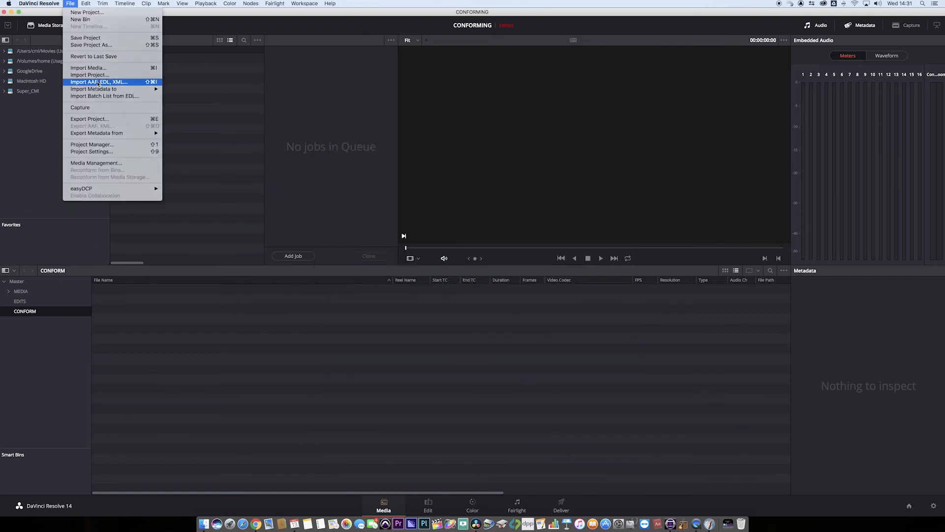
click(99, 81)
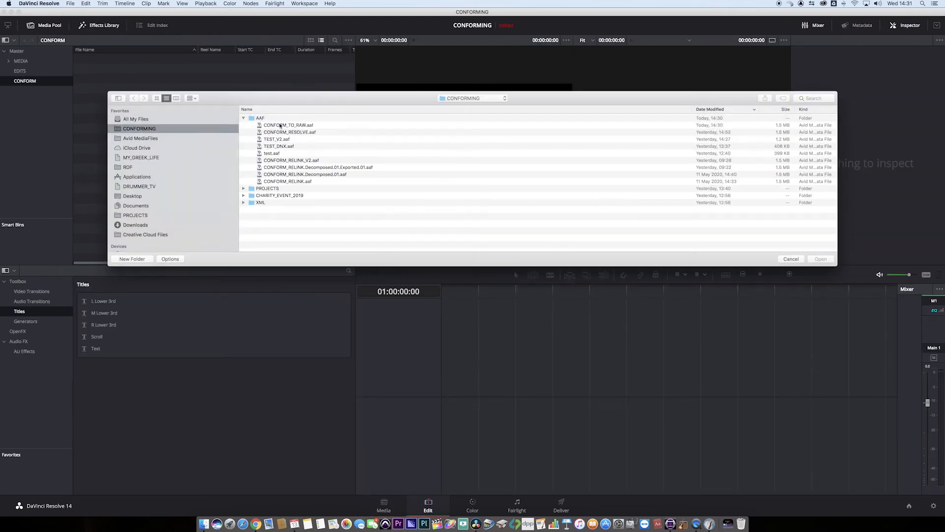
click(289, 125)
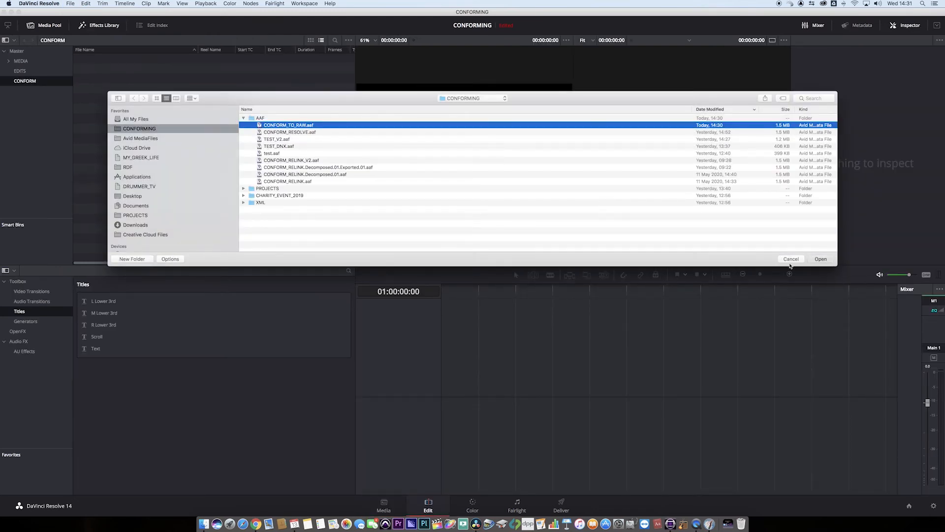
click(821, 258)
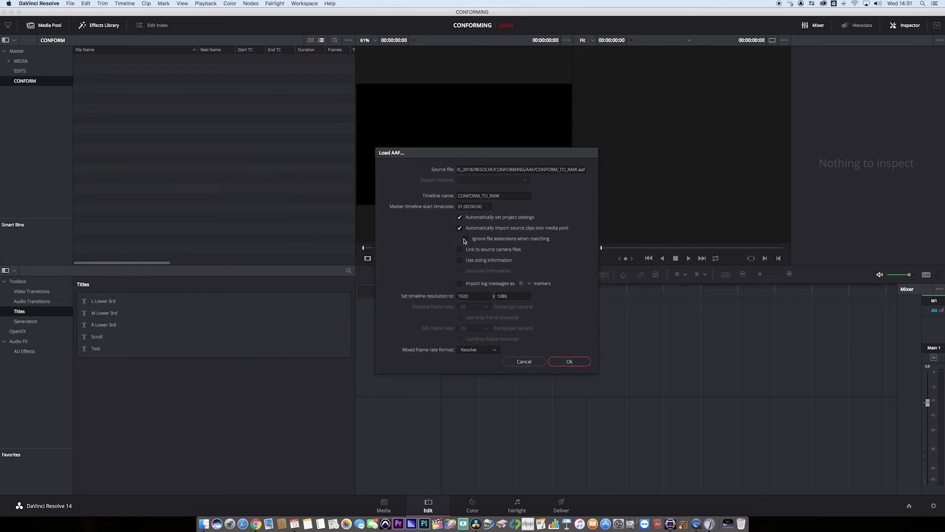
- Load the AAF as a timeline with Link to source camera files enabled
click(460, 238)
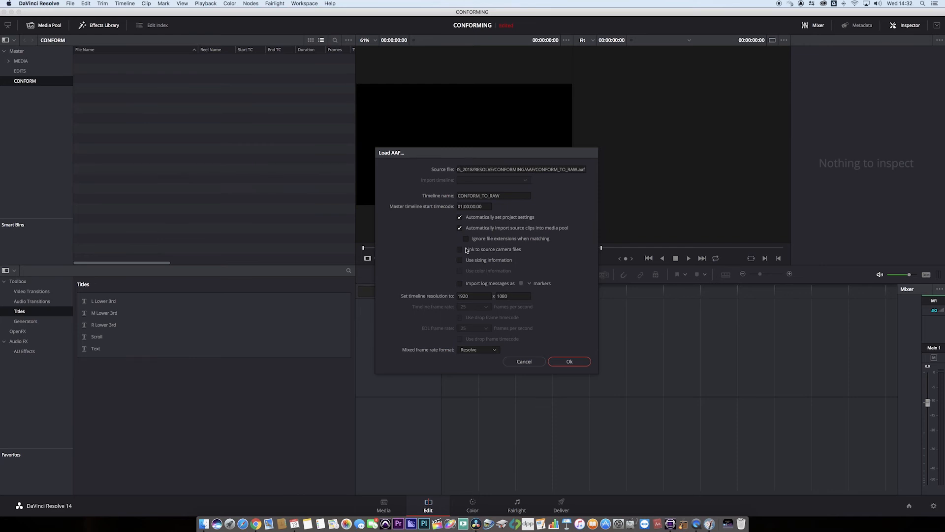
click(460, 249)
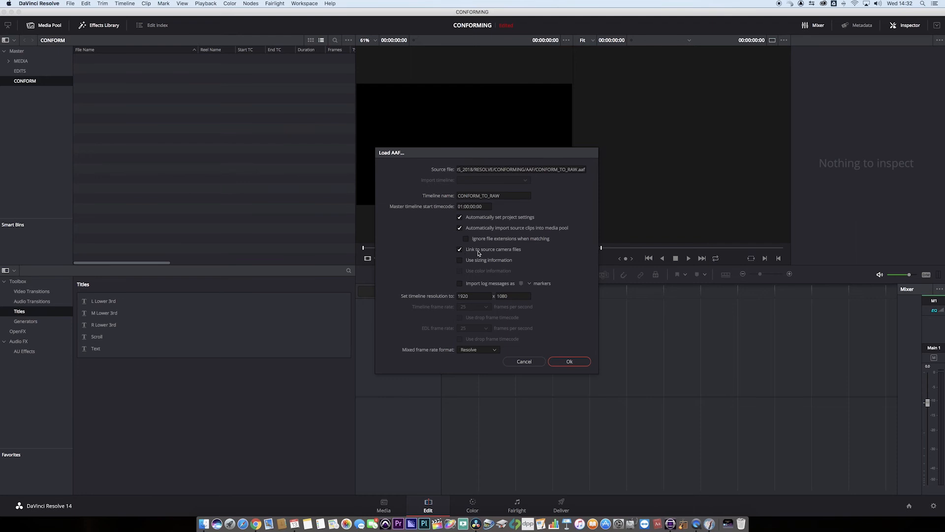
mouse_move(524, 254)
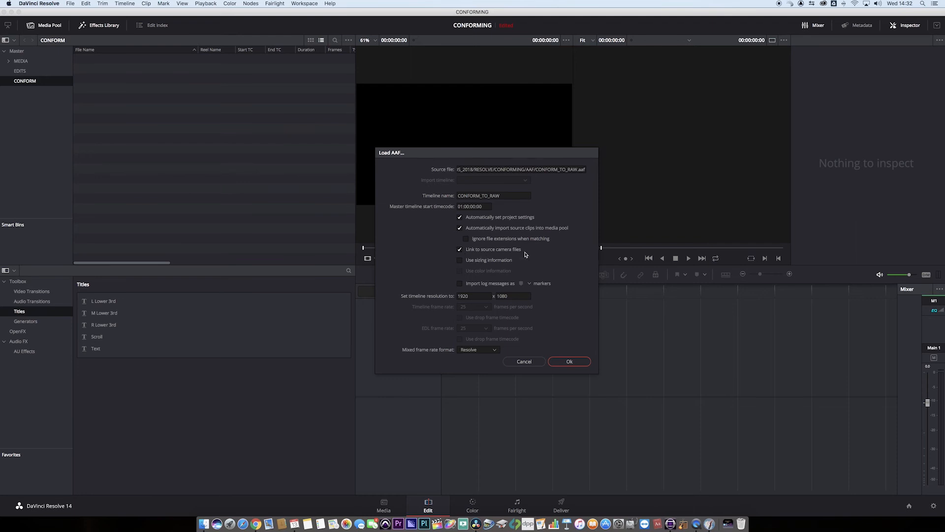
mouse_move(570, 360)
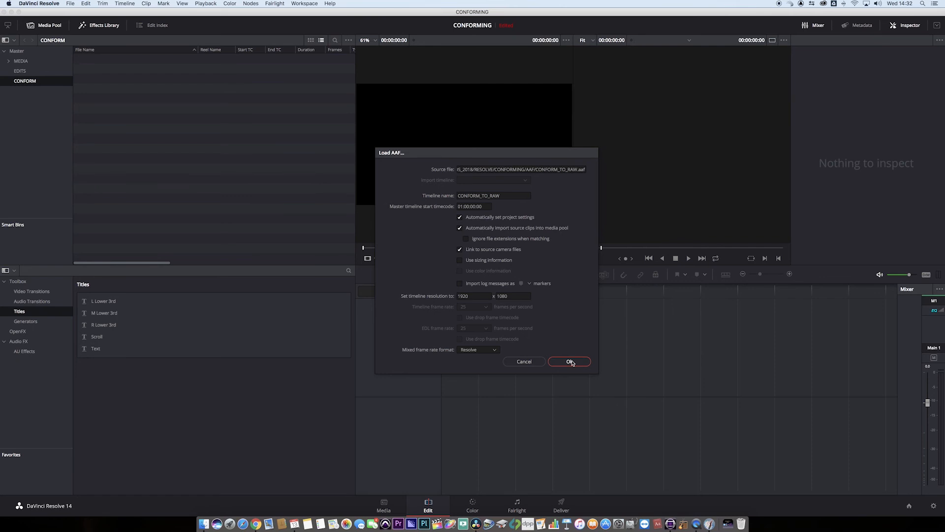
click(569, 361)
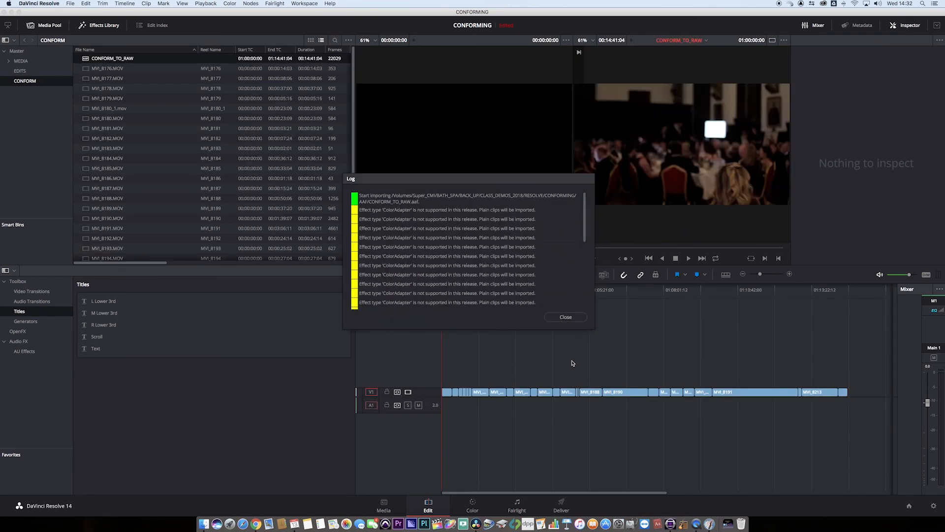
- Close the import log and find timeline clip MVI_8190 in the media pool
click(565, 316)
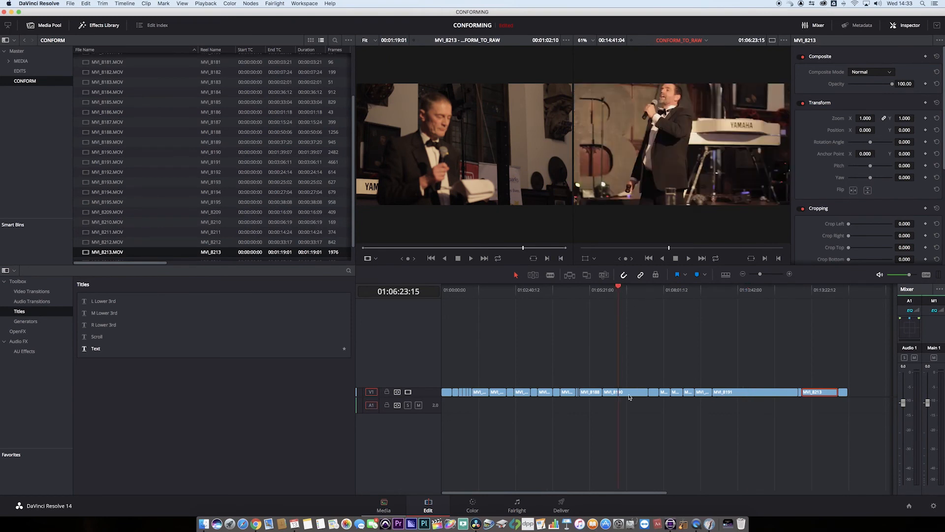
right_click(614, 392)
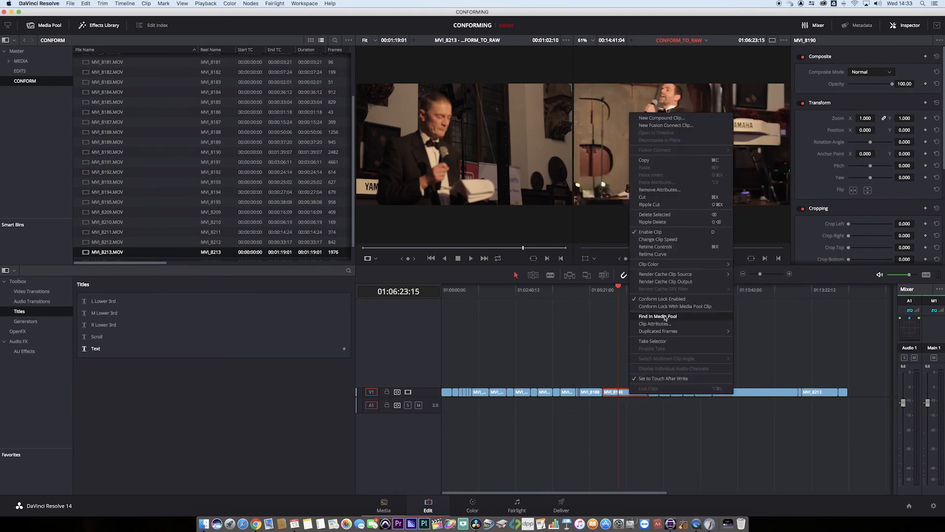
click(657, 316)
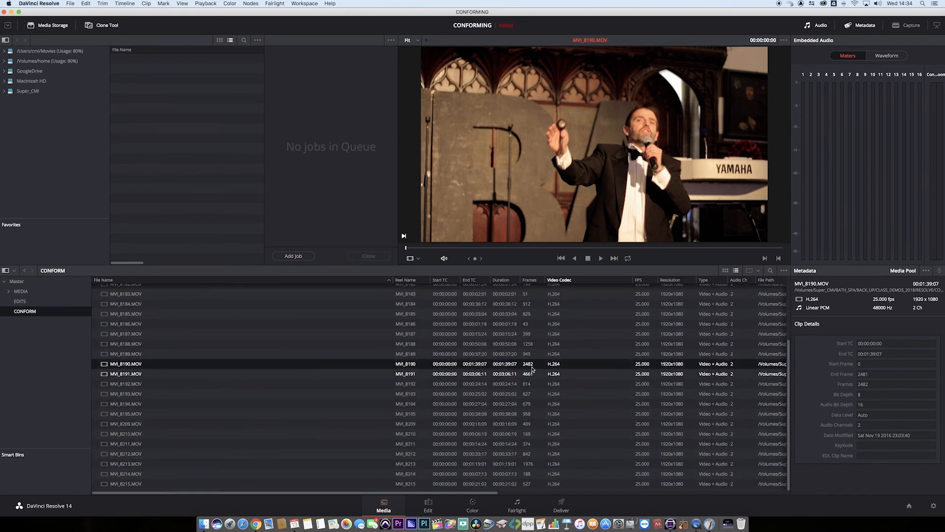
click(146, 3)
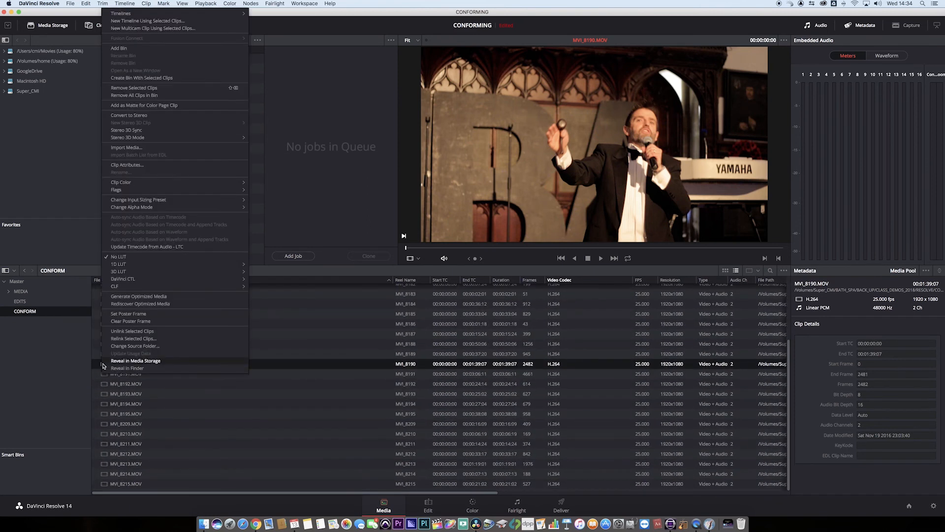
click(127, 368)
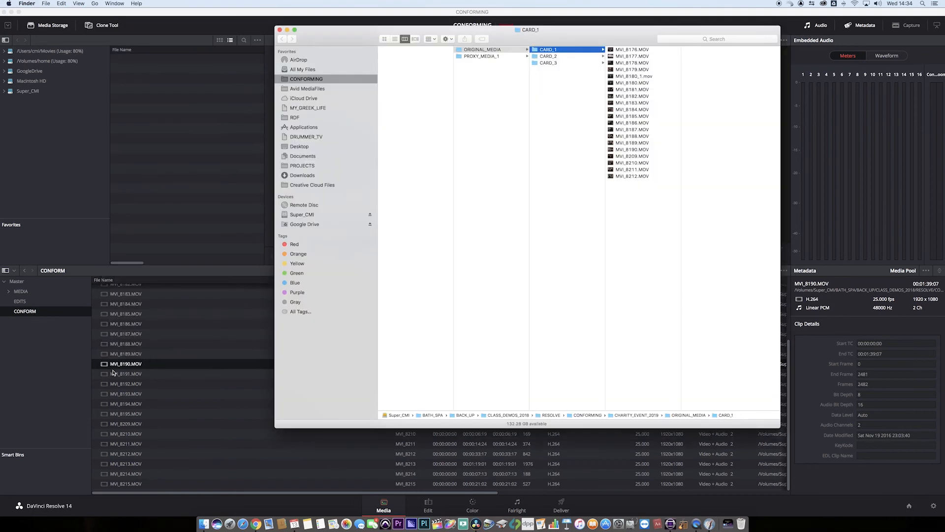
click(632, 149)
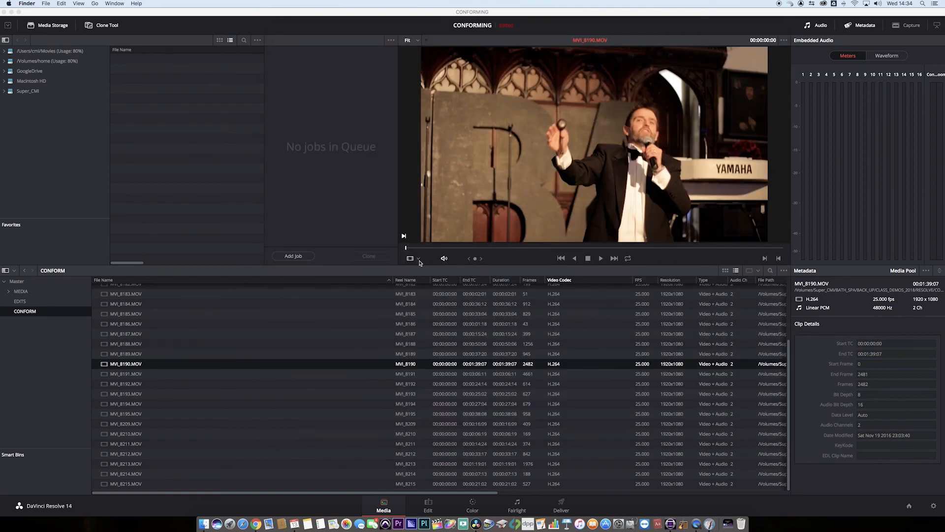
mouse_move(419, 262)
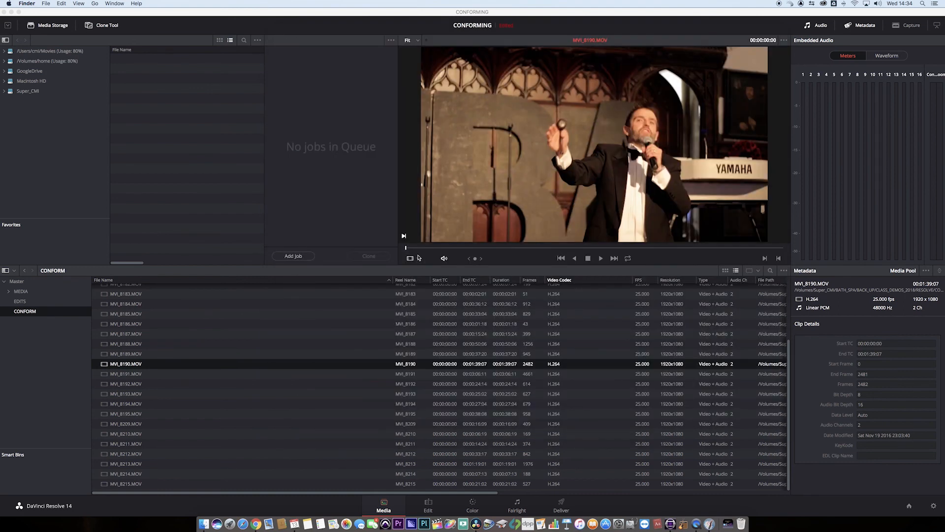